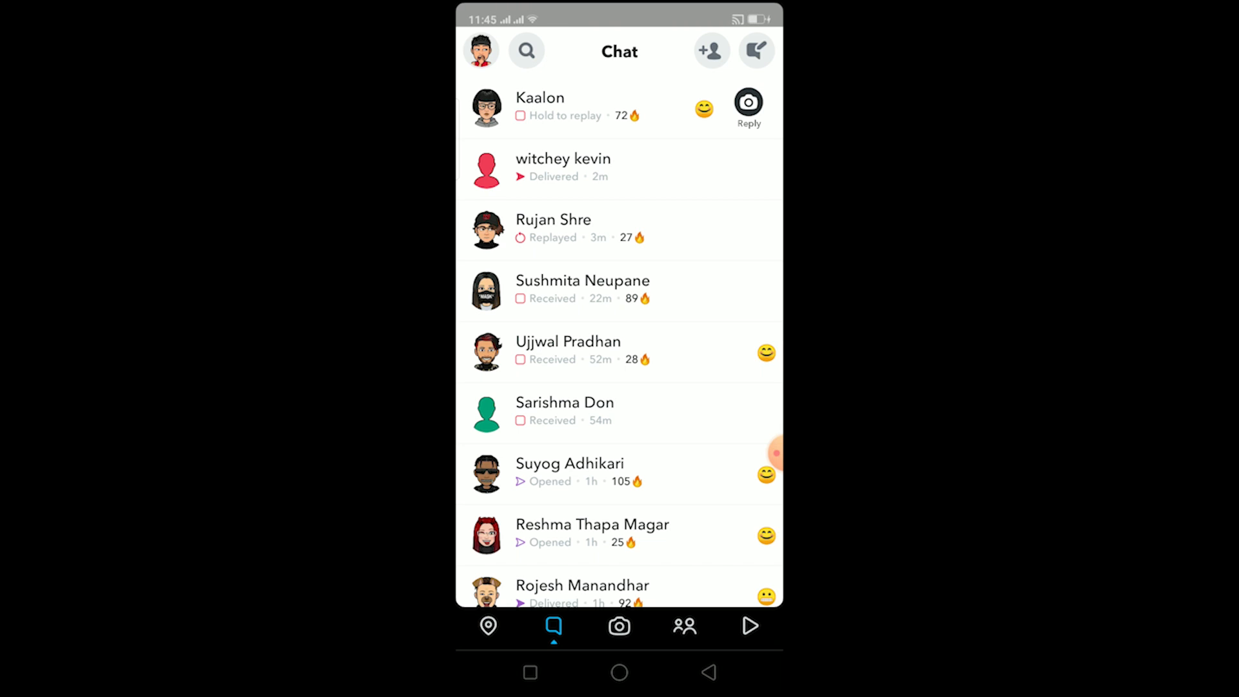
left_click(563, 166)
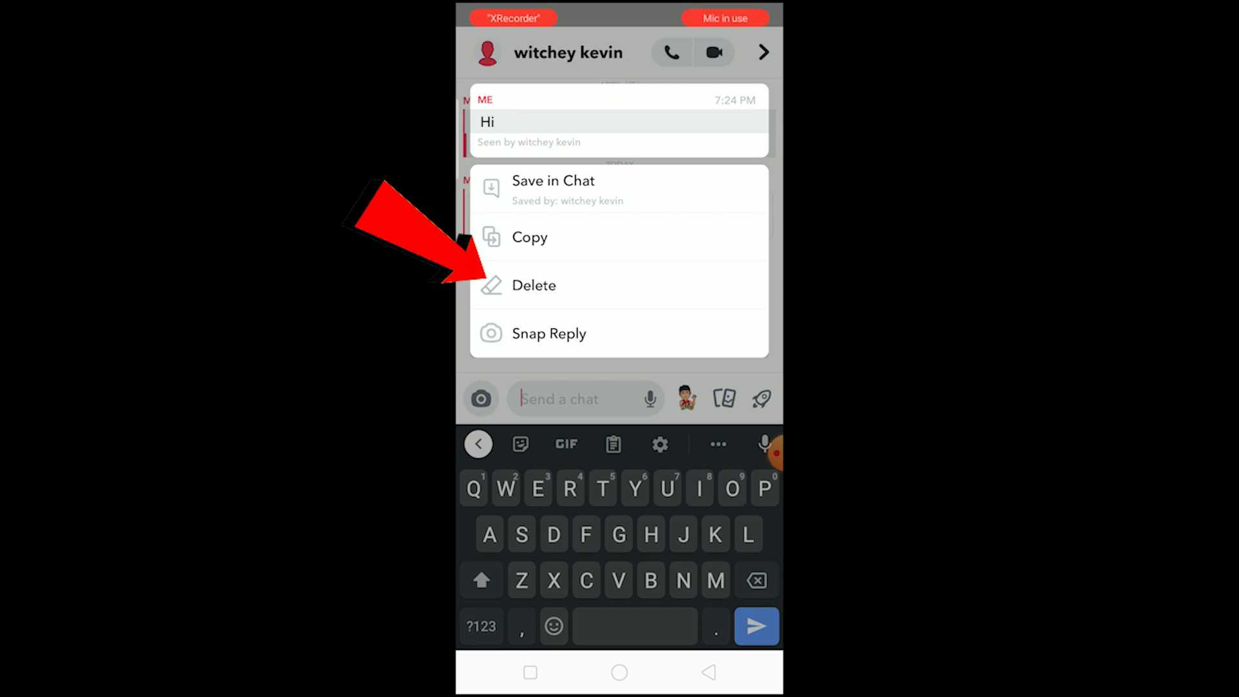
- Delete the saved 'Hi' message, dismissing the explanation and confirming Delete Chat
left_click(534, 286)
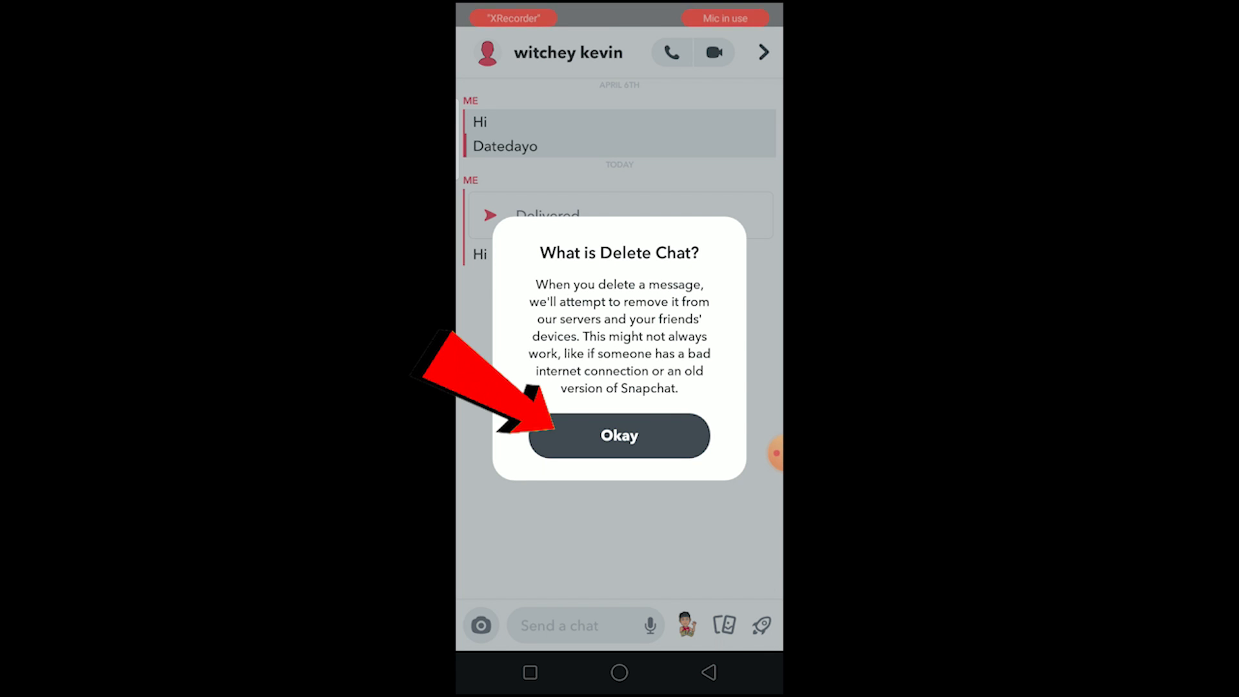
left_click(619, 436)
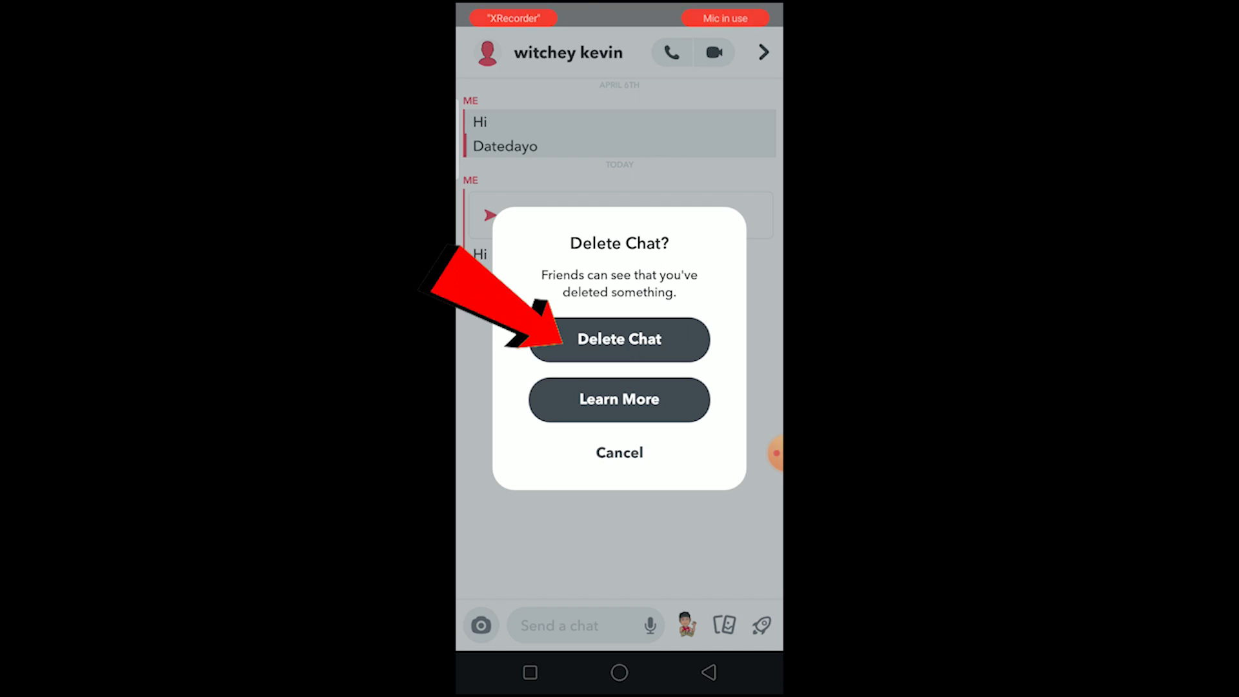
left_click(619, 339)
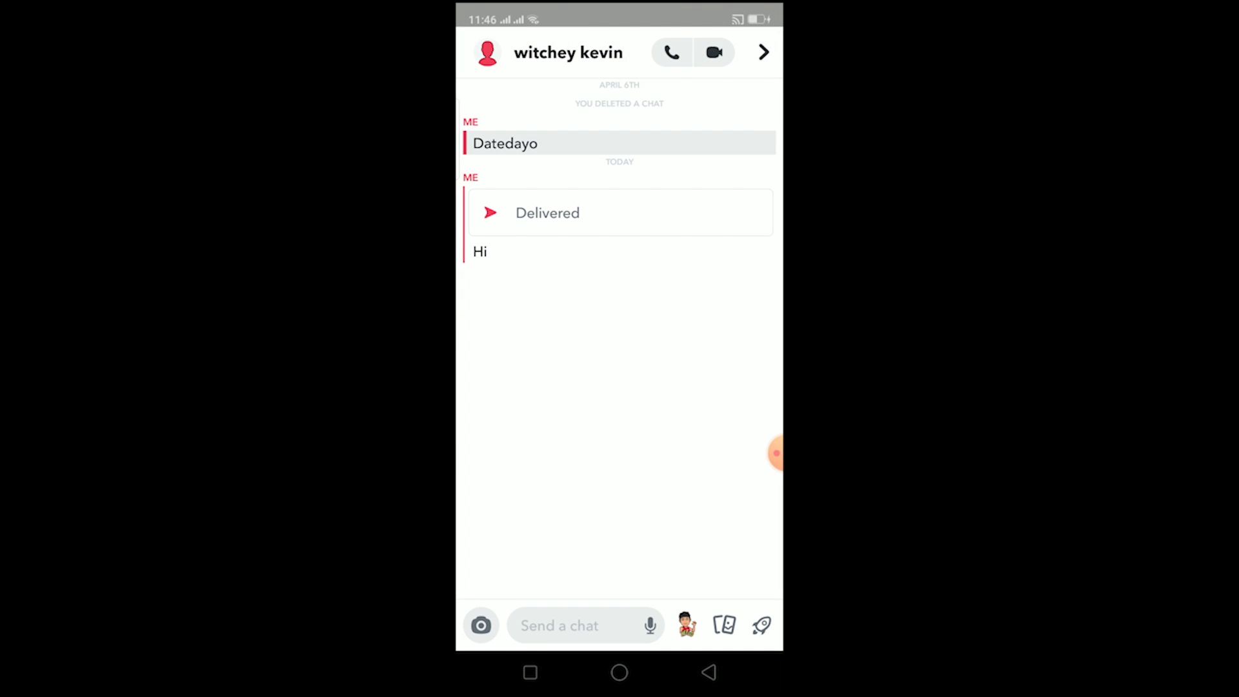